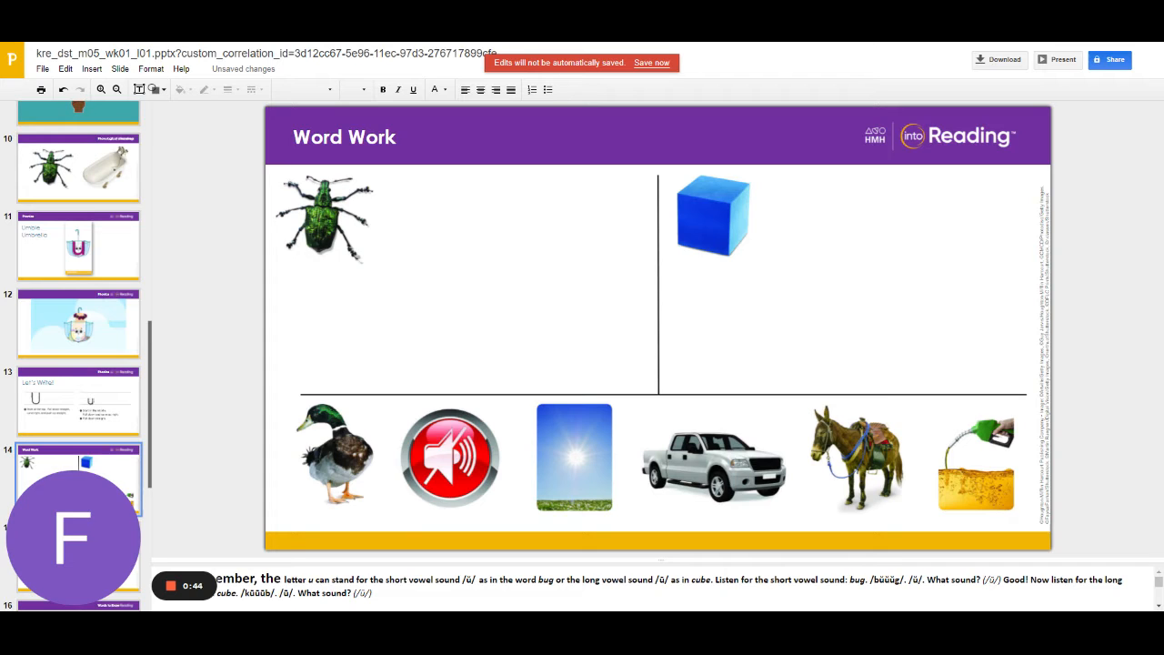
{"action": "mouse_move", "coordinate": [768, 254]}
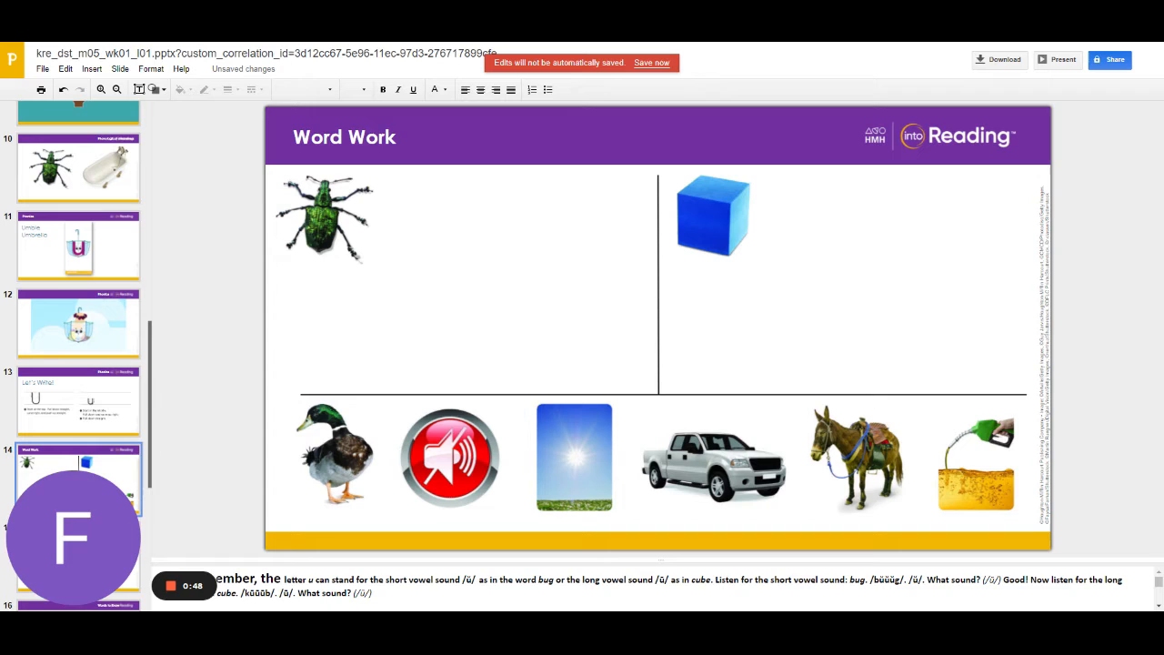
{"action": "mouse_move", "coordinate": [636, 437]}
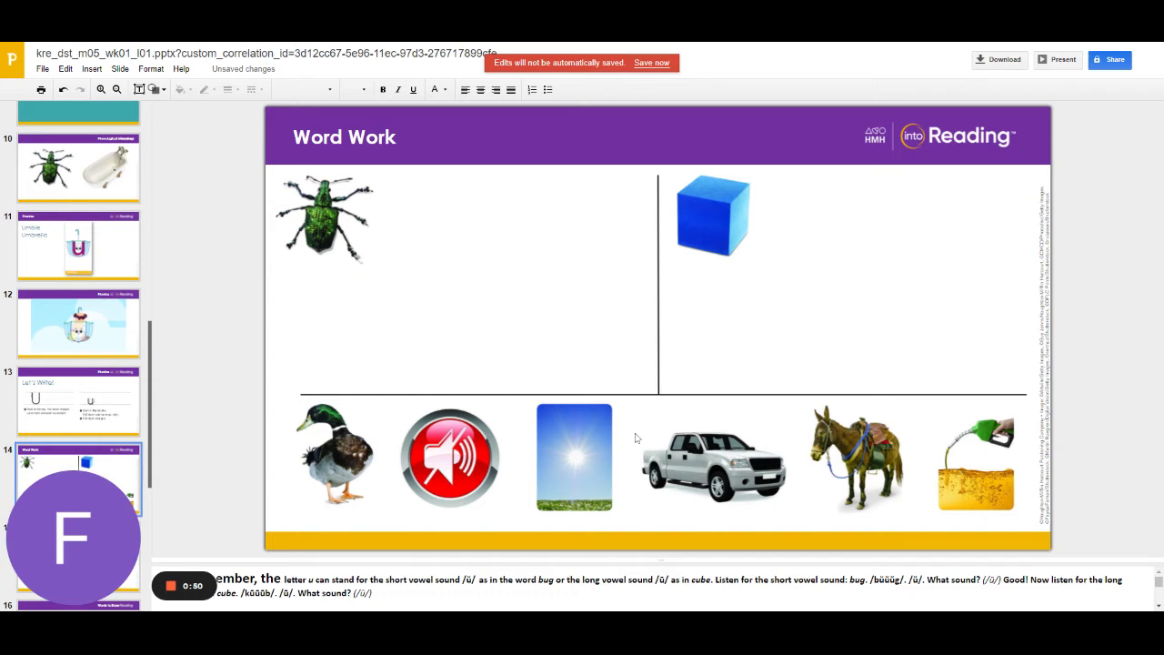
{"action": "mouse_move", "coordinate": [350, 470]}
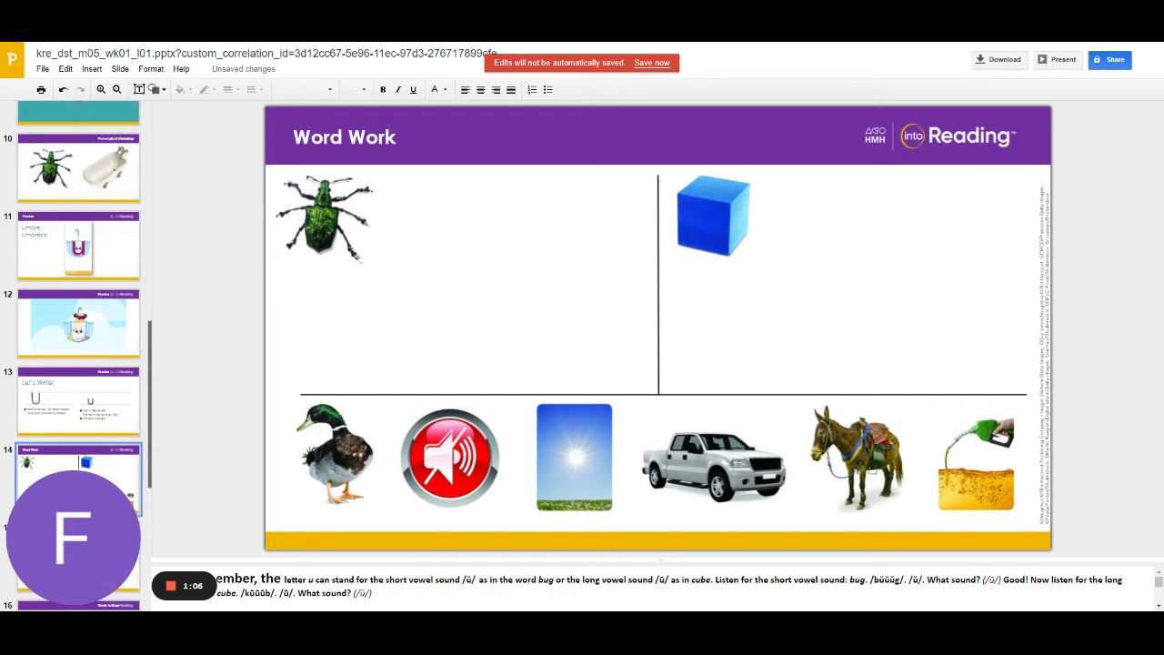
Step: Move the duck picture under the bug and the mute speaker icon under the cube
{"action": "left_click_drag", "start_coordinate": [336, 455], "coordinate": [348, 373]}
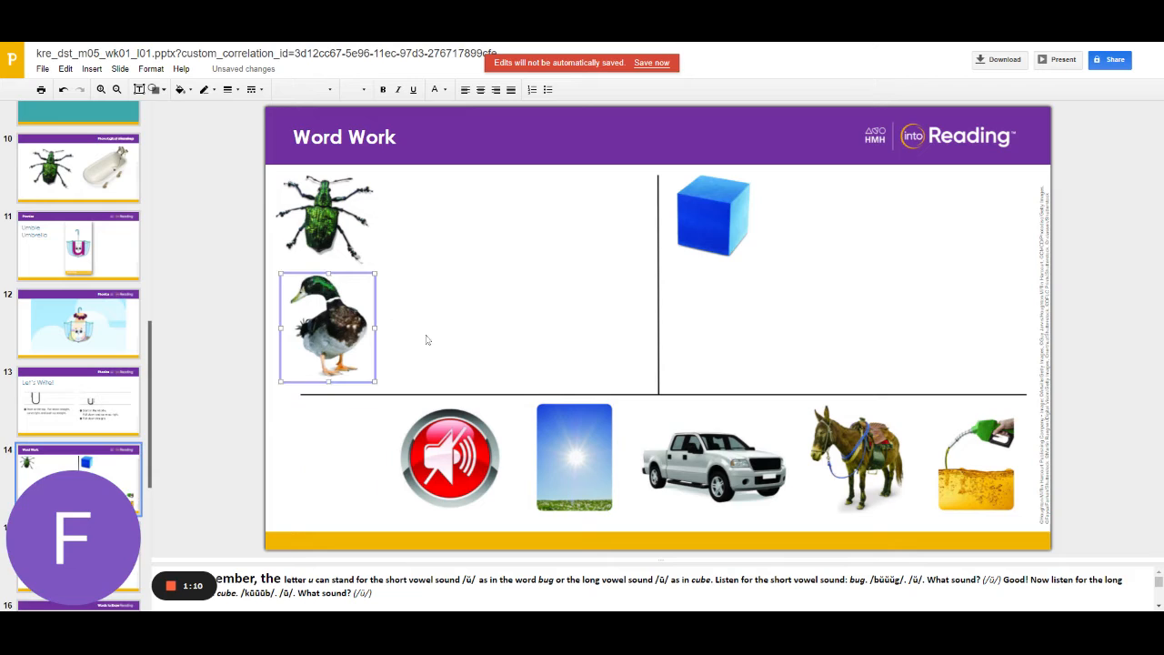
{"action": "left_click", "coordinate": [428, 339]}
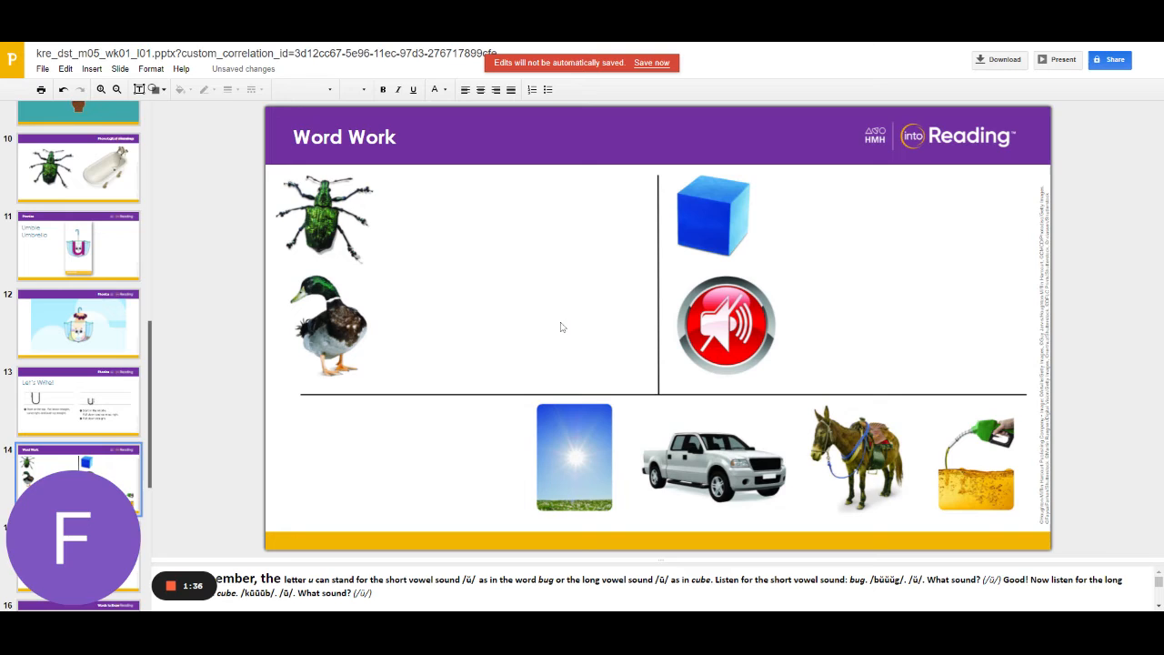
{"action": "mouse_move", "coordinate": [560, 464]}
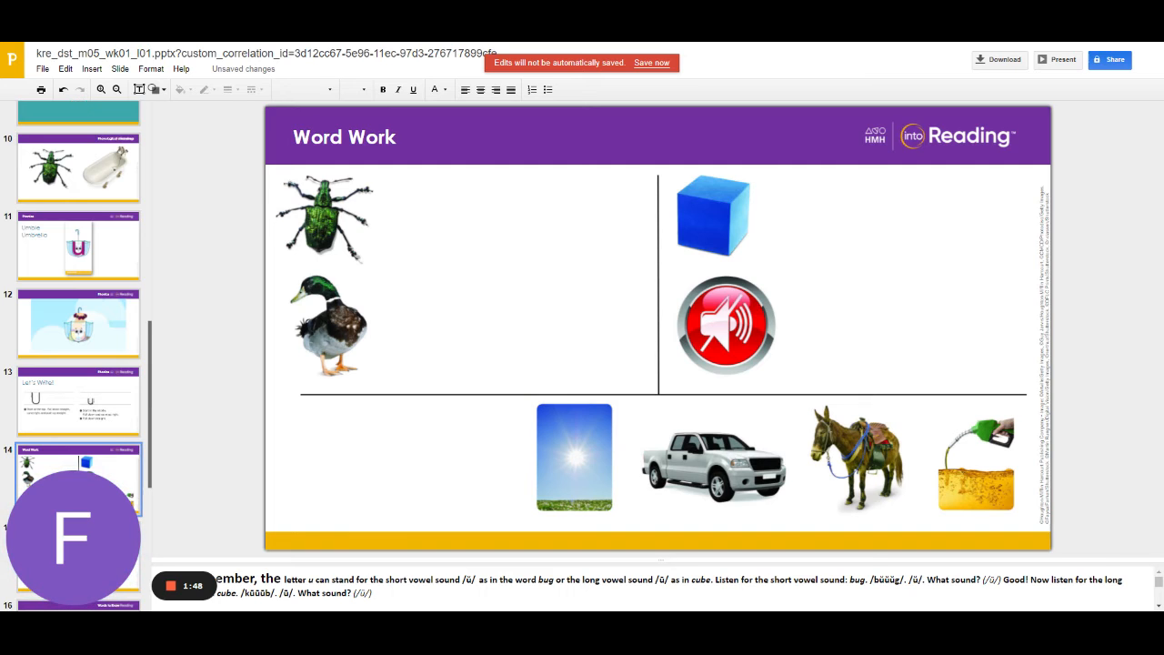
{"action": "mouse_move", "coordinate": [578, 456]}
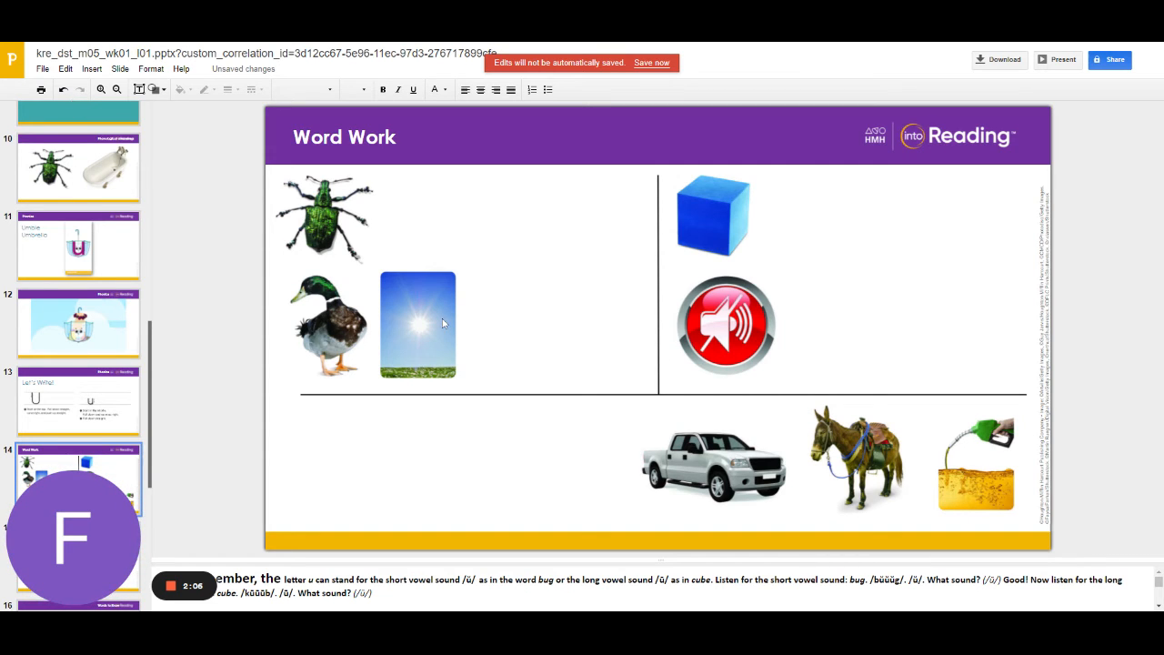
{"action": "mouse_move", "coordinate": [794, 336]}
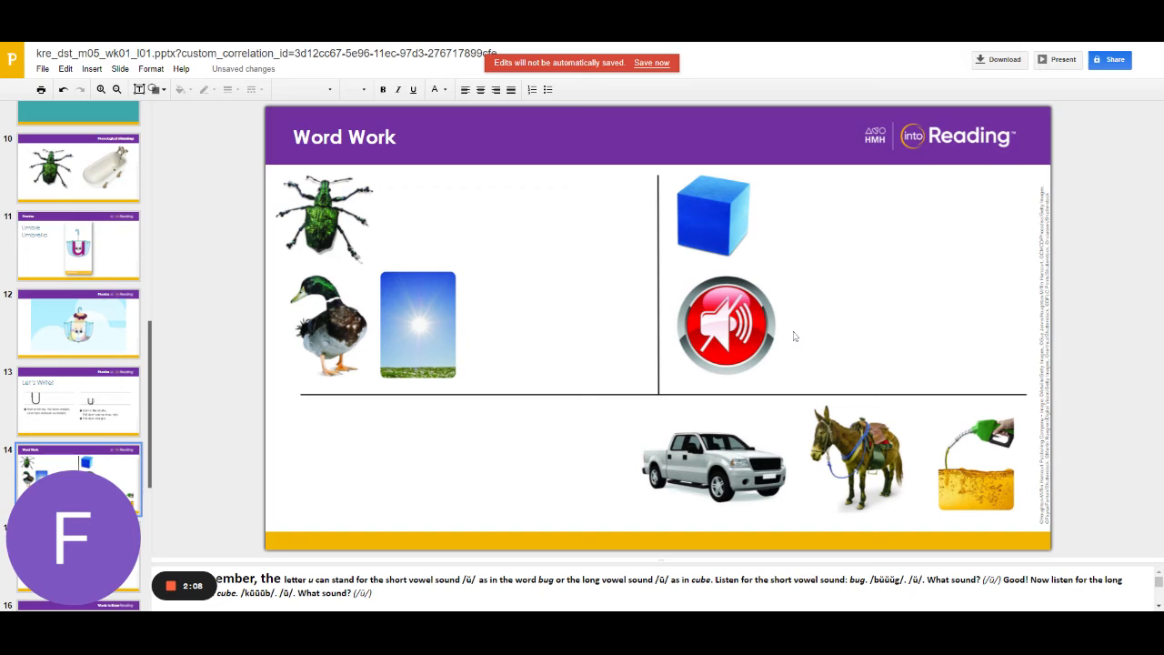
{"action": "mouse_move", "coordinate": [719, 468]}
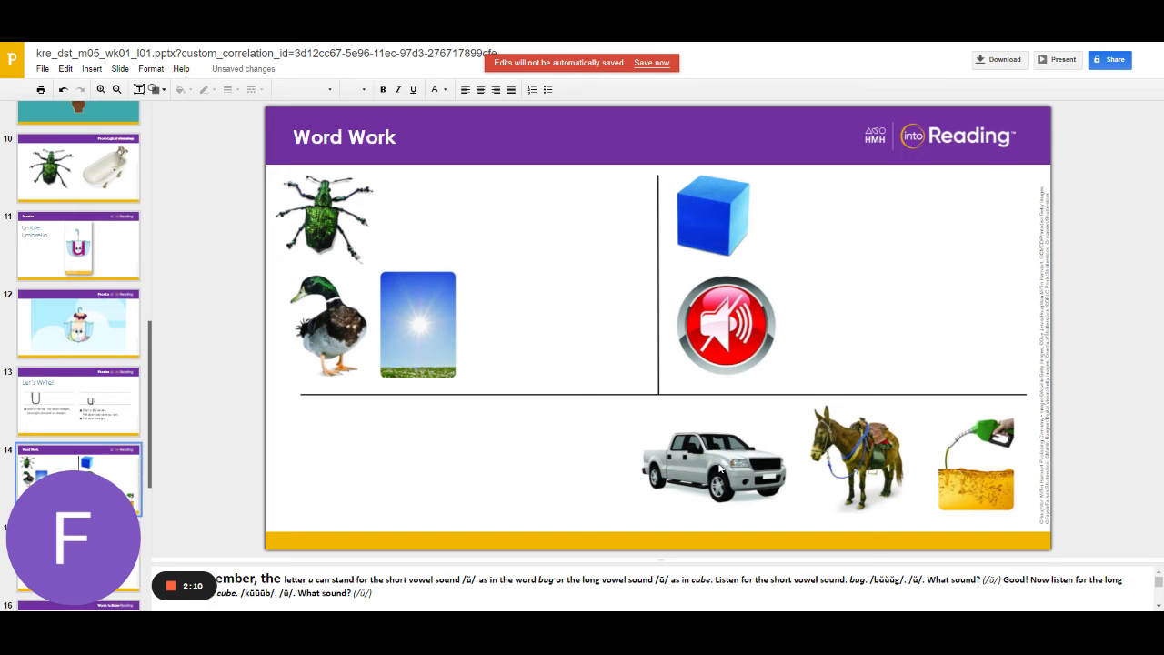
Step: Select the truck picture at the bottom of the slide
{"action": "left_click", "coordinate": [713, 465]}
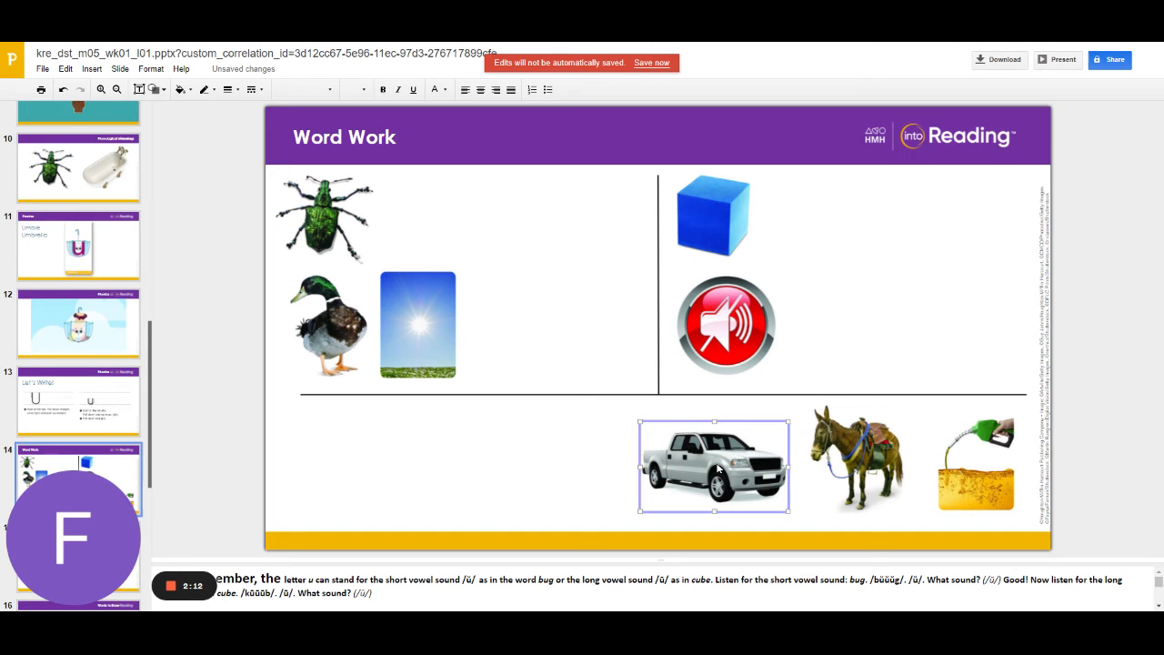
Step: Drag the truck picture beside the sun in the bug column
{"action": "left_click_drag", "start_coordinate": [714, 466], "coordinate": [552, 325]}
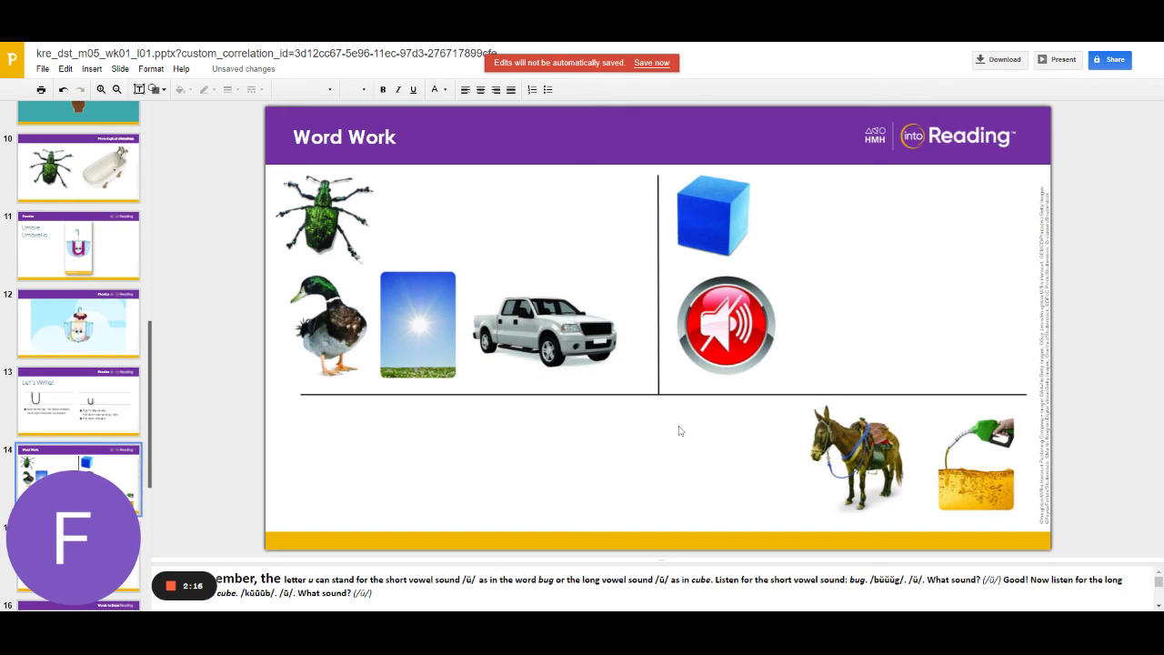
{"action": "mouse_move", "coordinate": [869, 467]}
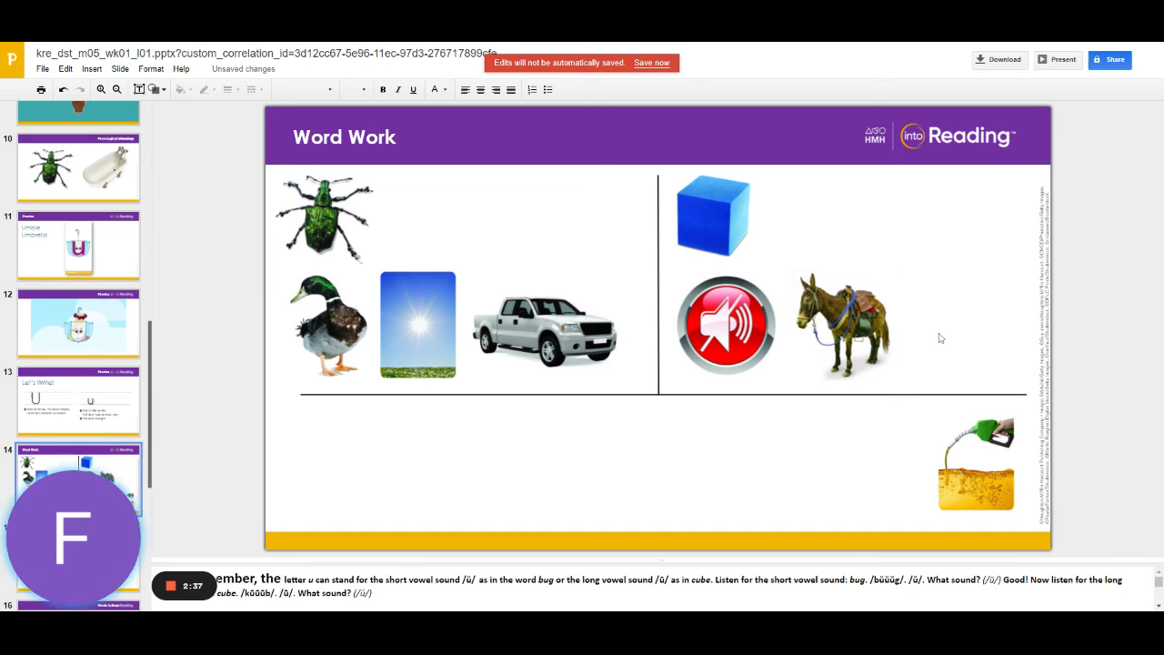
{"action": "mouse_move", "coordinate": [879, 475]}
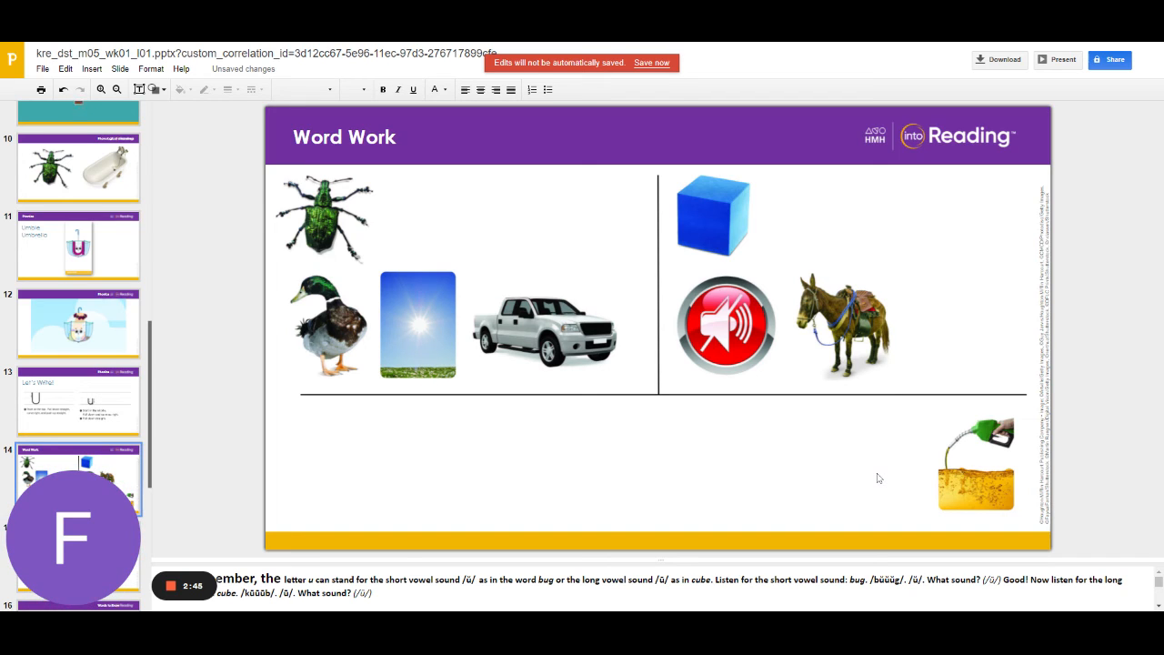
{"action": "mouse_move", "coordinate": [967, 482]}
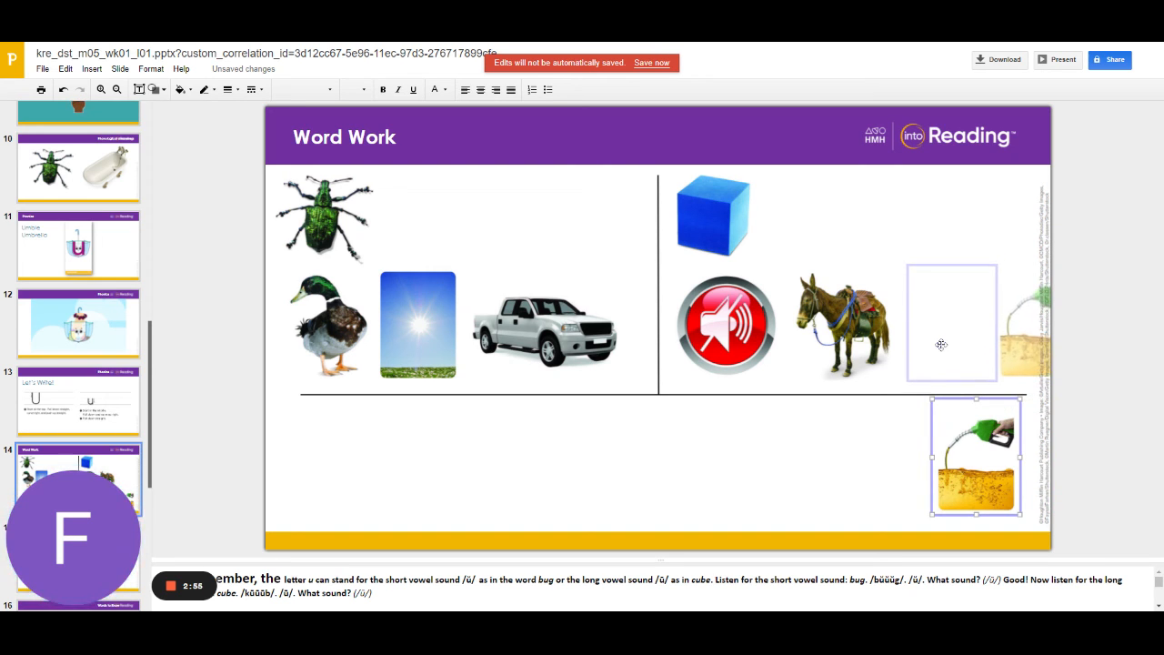
Step: Drag the fuel pump picture up beside the mule in the cube column
{"action": "left_click_drag", "start_coordinate": [973, 454], "coordinate": [948, 323]}
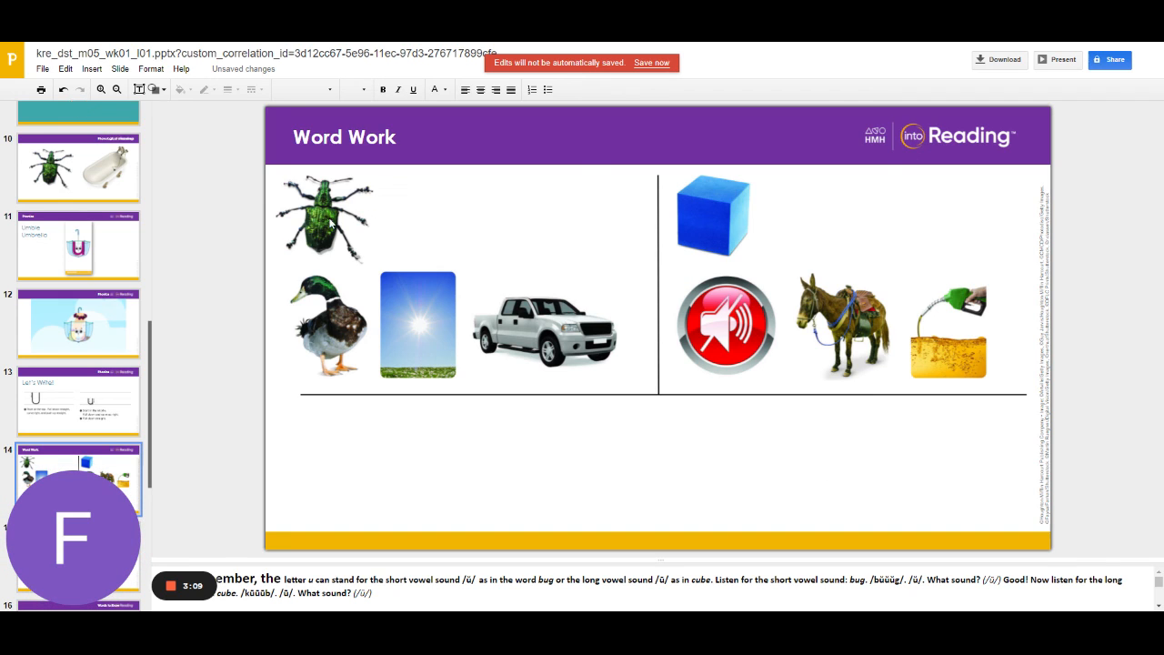
{"action": "mouse_move", "coordinate": [336, 285]}
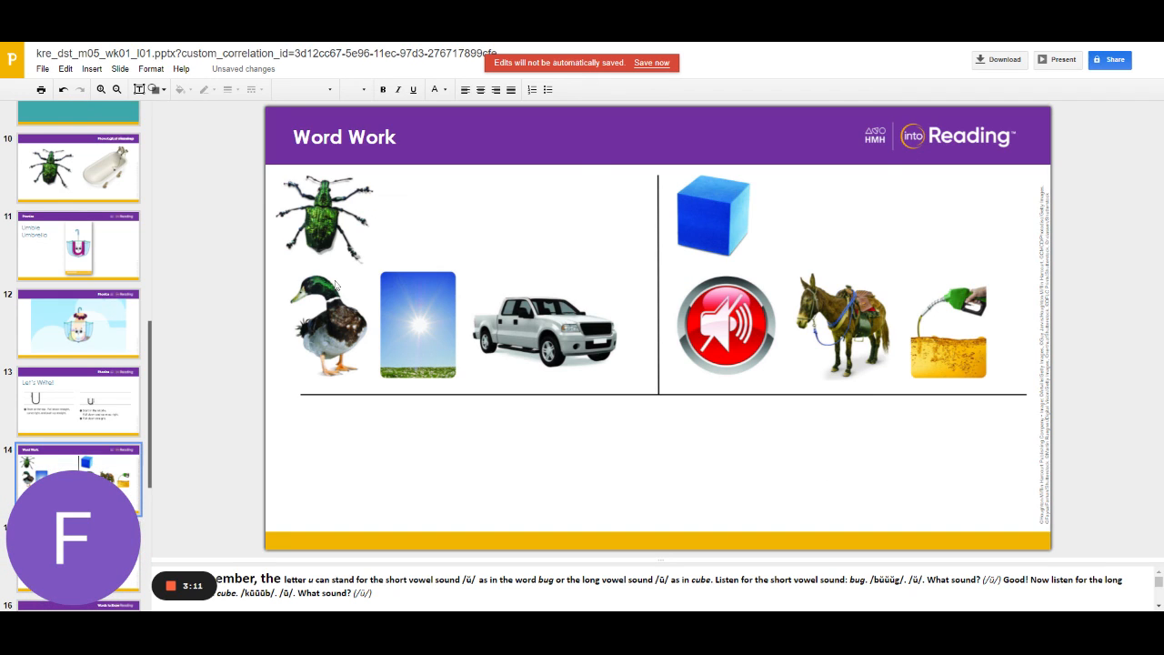
{"action": "mouse_move", "coordinate": [334, 328]}
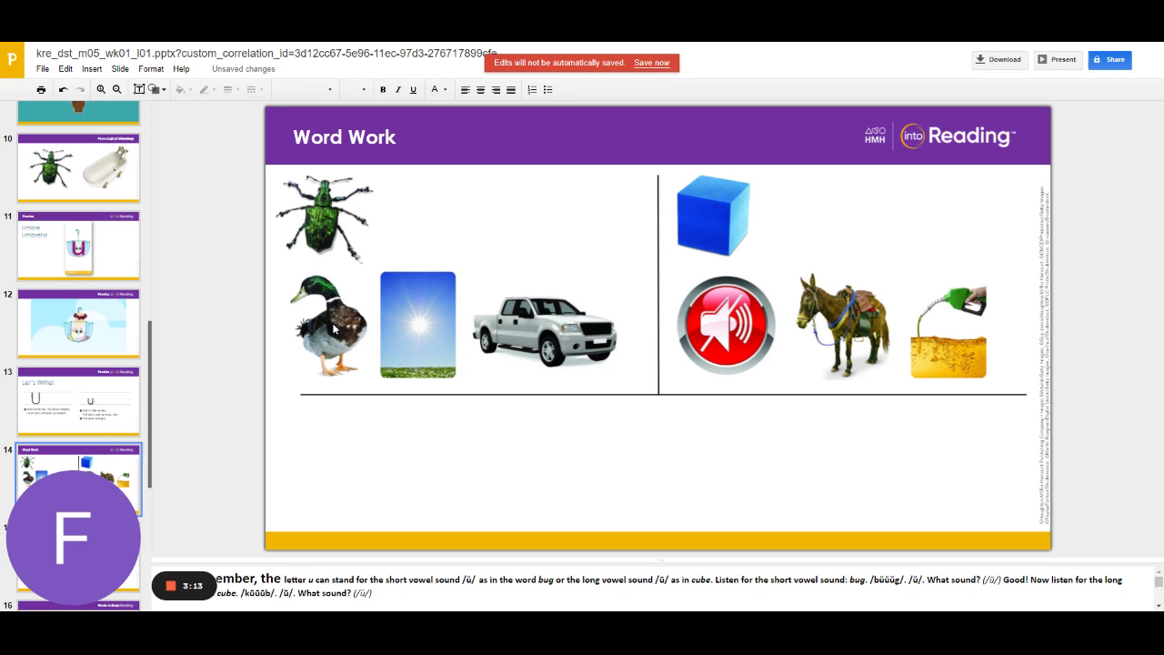
{"action": "mouse_move", "coordinate": [423, 353]}
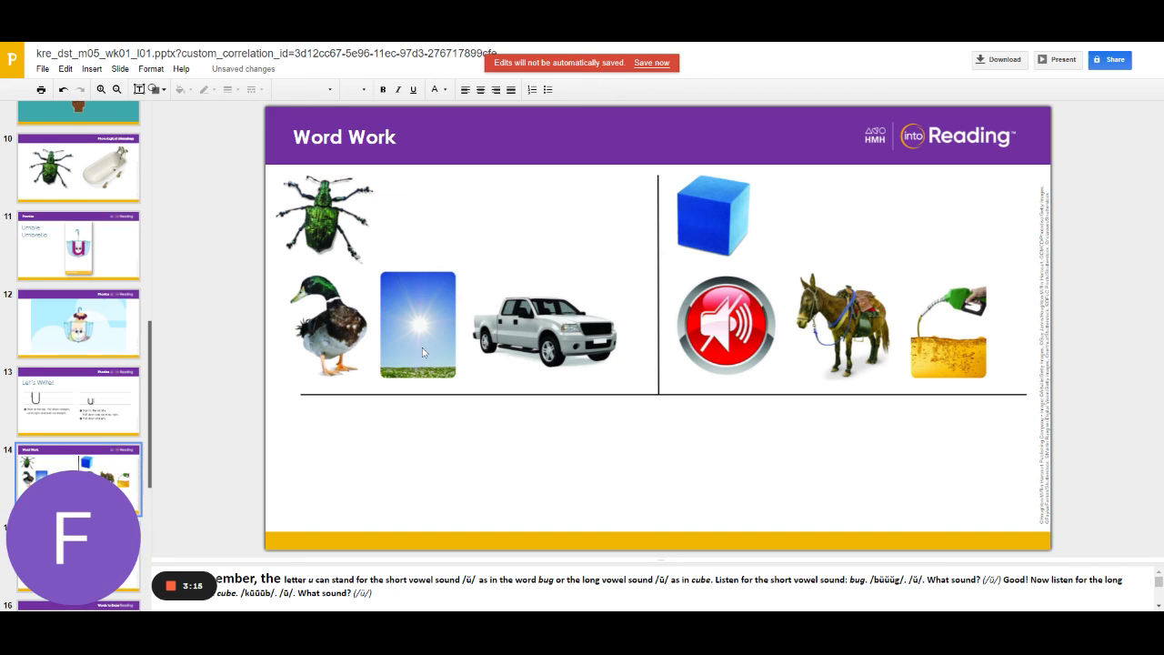
{"action": "mouse_move", "coordinate": [532, 341]}
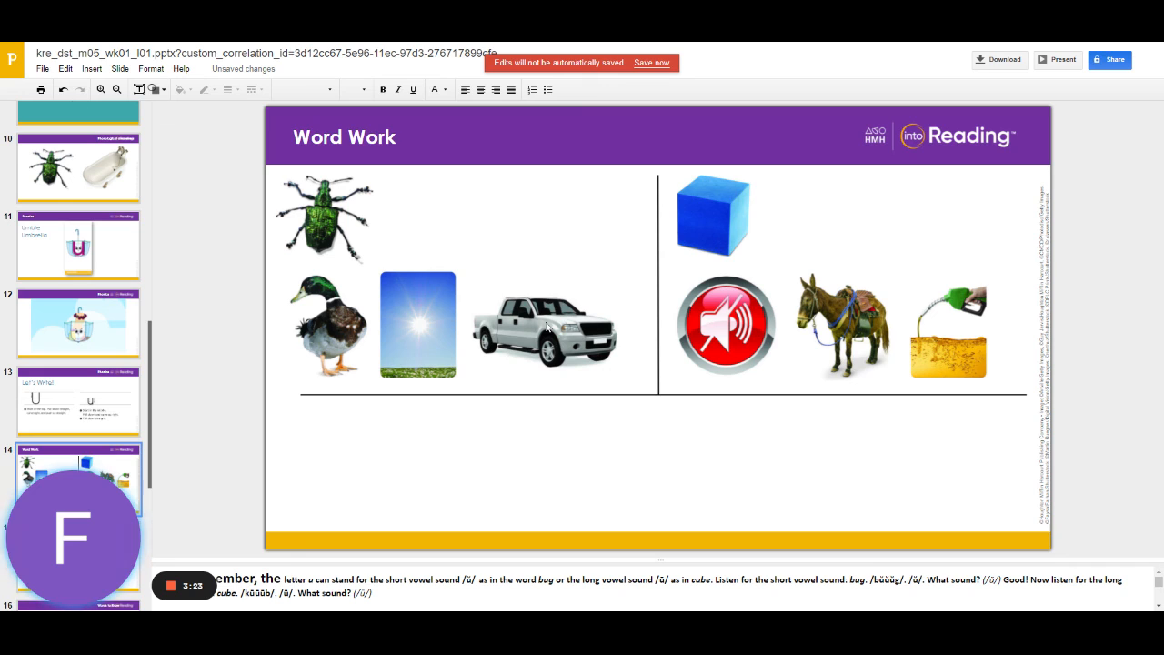
{"action": "mouse_move", "coordinate": [721, 226]}
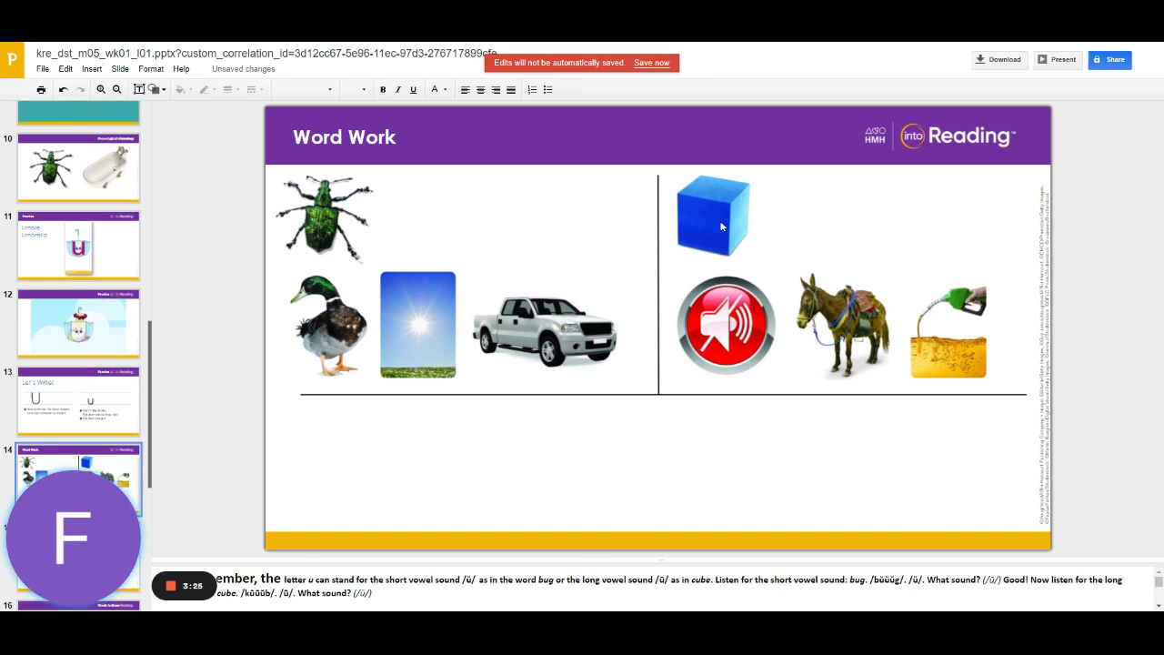
{"action": "mouse_move", "coordinate": [723, 334]}
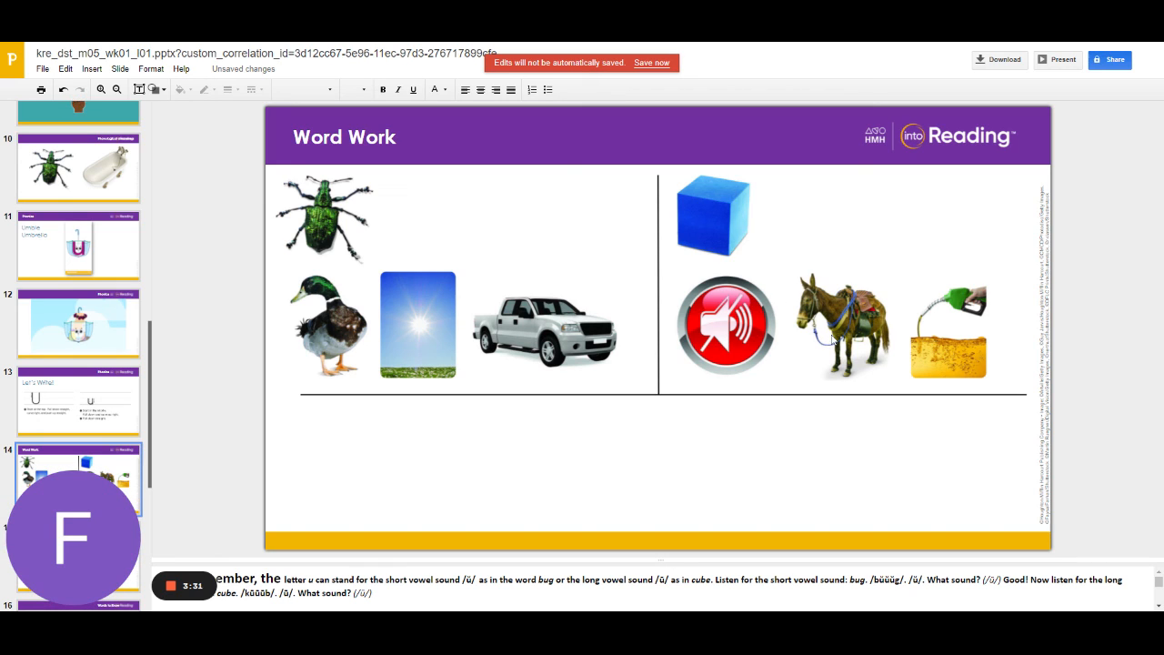
{"action": "mouse_move", "coordinate": [998, 352]}
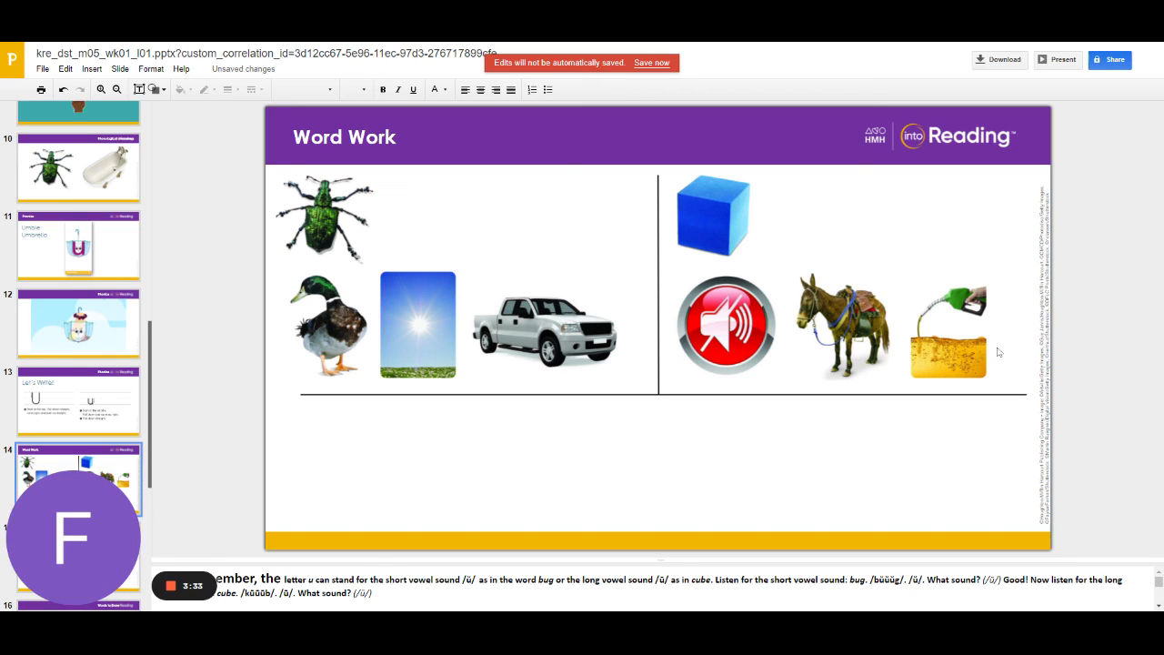
{"action": "mouse_move", "coordinate": [943, 355]}
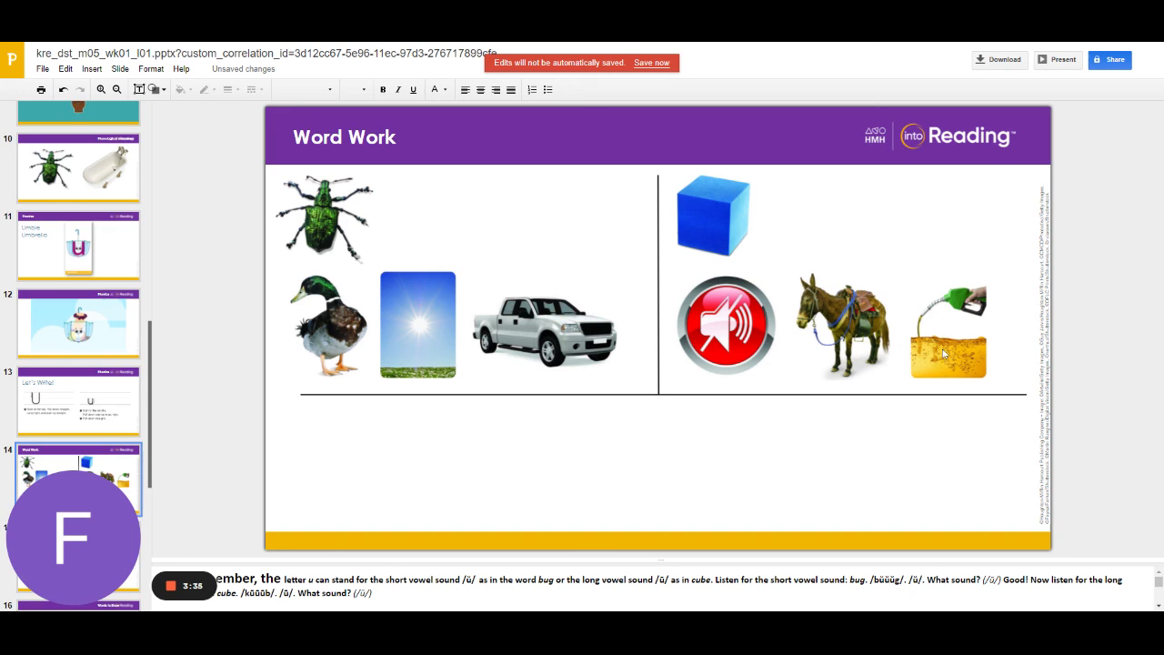